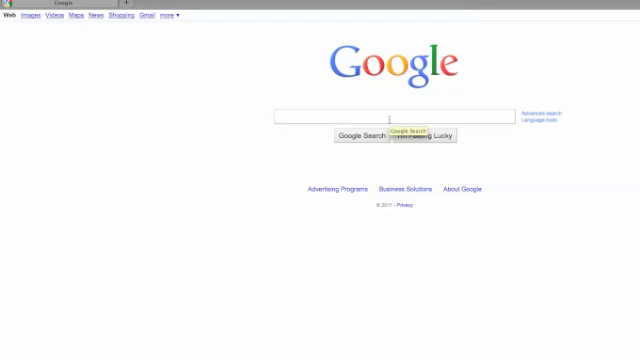
# Search Google for 'carpet cleaning kansas city'.
pyautogui.write('carpet')
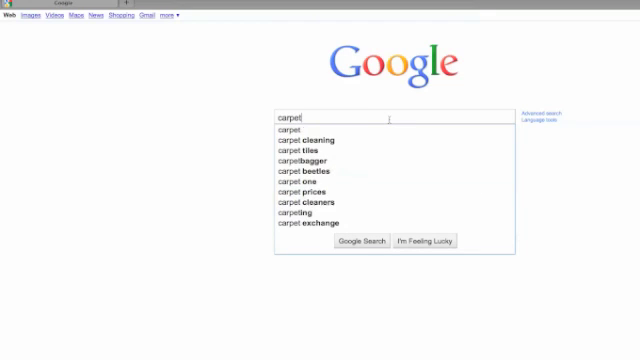
pyautogui.write('cleaning kansa')
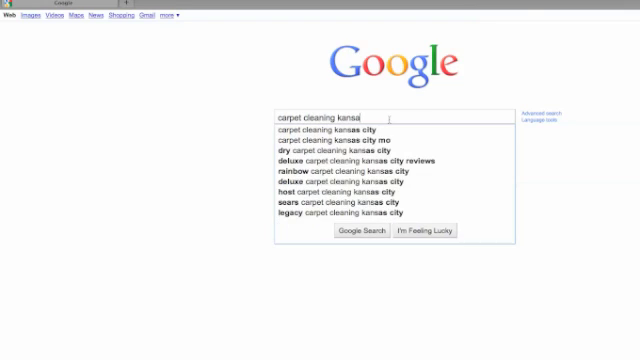
pyautogui.click(330, 131)
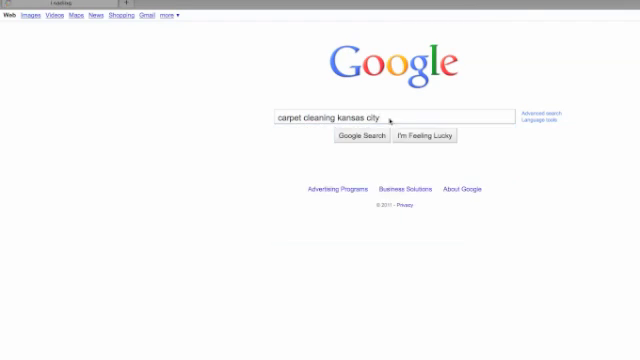
# Review the carpet cleaning Kansas City organic results and map listings.
pyautogui.click(361, 135)
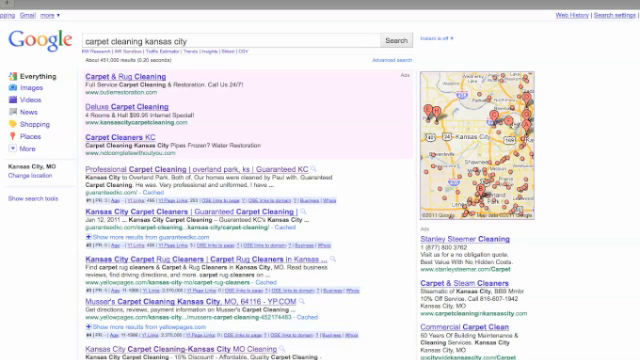
pyautogui.scroll(-3)
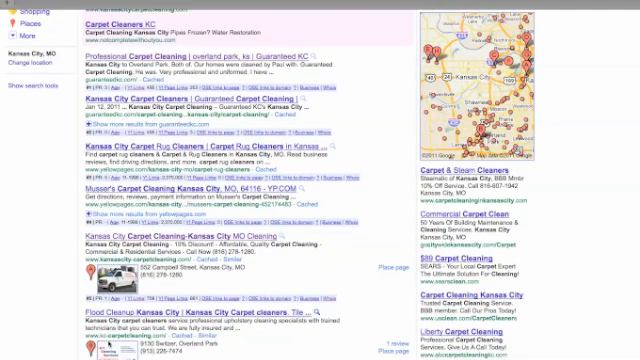
pyautogui.scroll(-3)
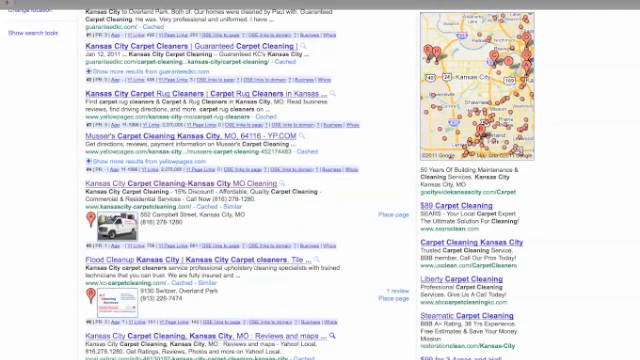
pyautogui.scroll(3)
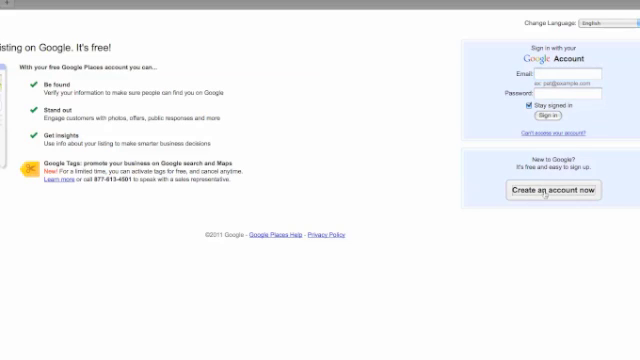
# Start creating a new Google account for the Places listing.
pyautogui.click(546, 191)
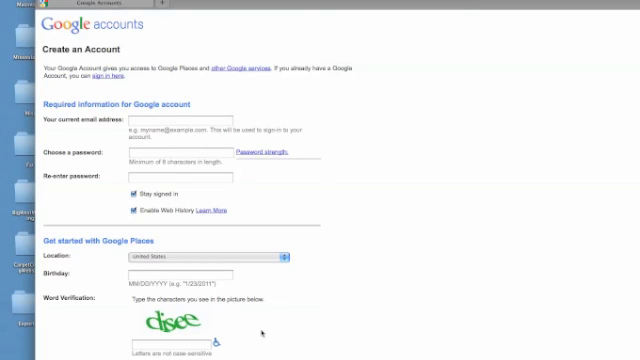
# Enter Carpet Cleaning Kansas City's address, phone, email, website, description and categories.
pyautogui.scroll(-3)
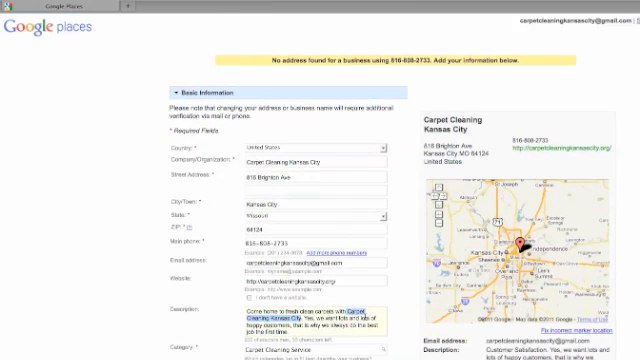
pyautogui.scroll(-3)
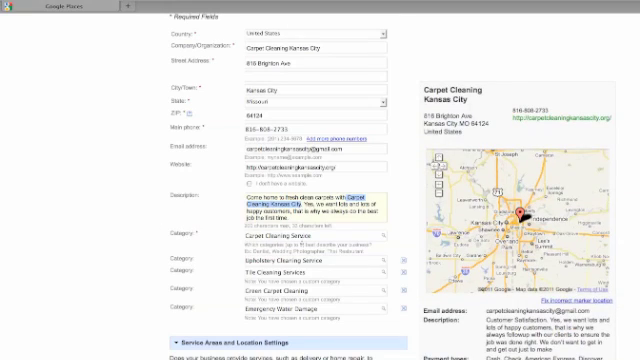
pyautogui.click(310, 271)
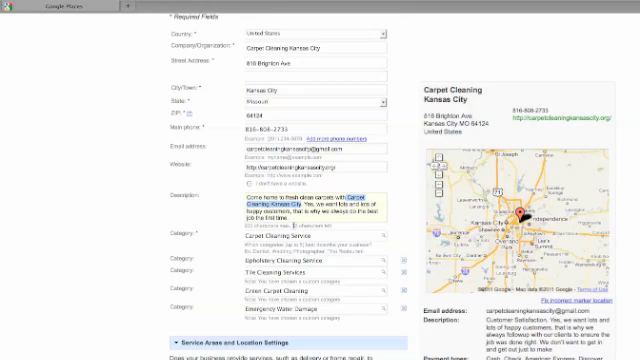
pyautogui.scroll(-3)
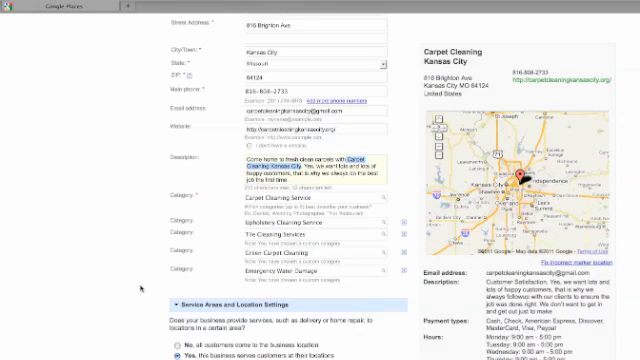
pyautogui.scroll(-3)
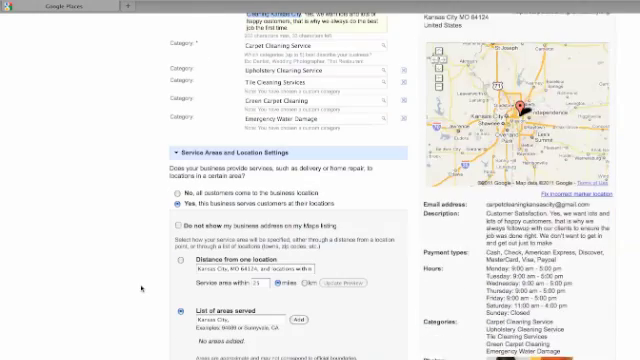
# Mark the business as serving customers at their locations and add six Kansas City areas.
pyautogui.scroll(-3)
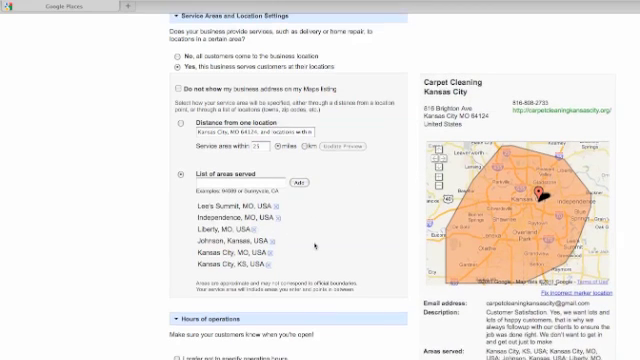
pyautogui.scroll(-3)
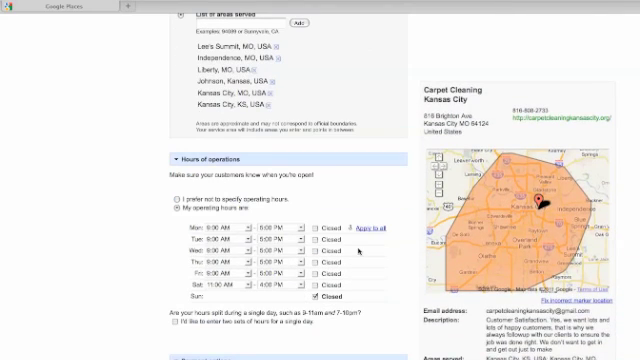
pyautogui.scroll(-3)
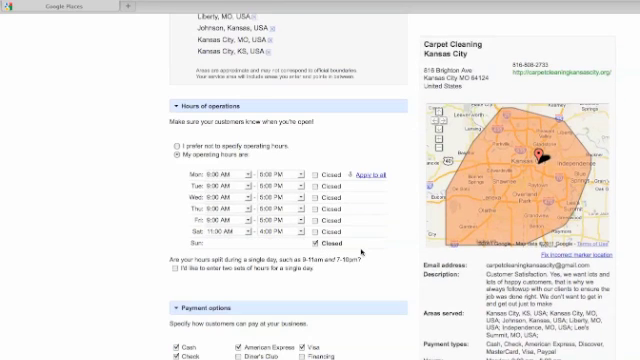
pyautogui.scroll(-3)
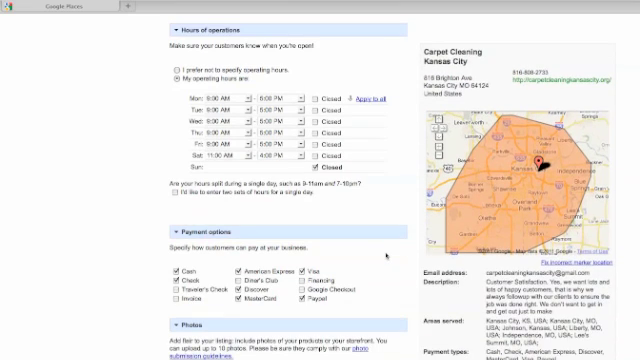
pyautogui.scroll(-3)
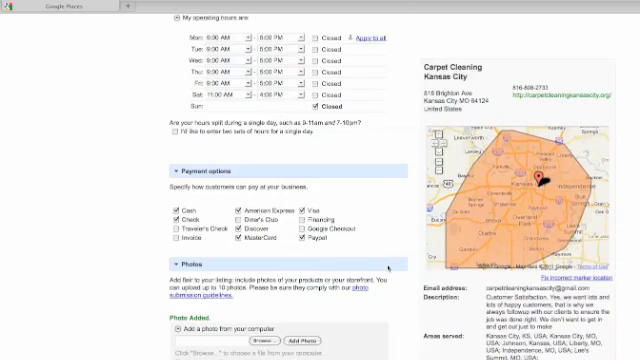
pyautogui.scroll(-3)
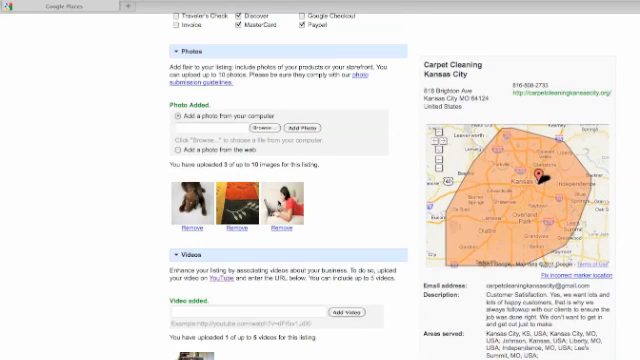
pyautogui.moveTo(330, 205)
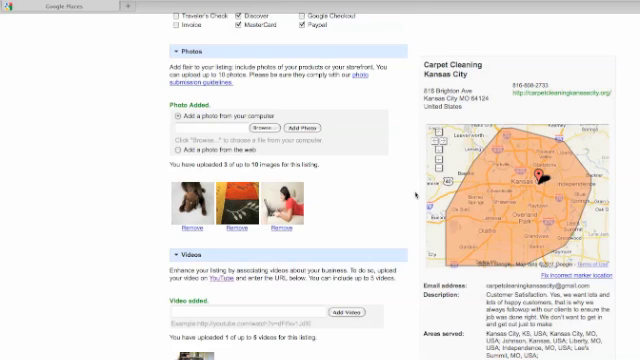
pyautogui.scroll(-3)
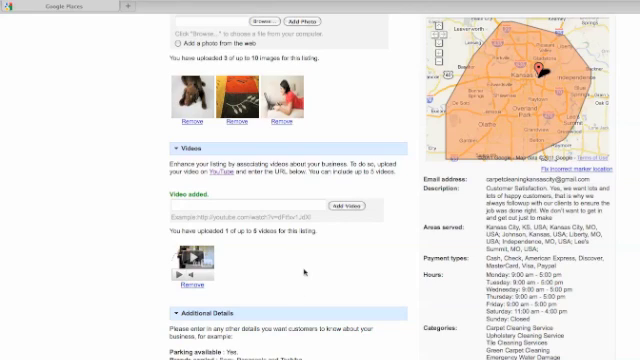
pyautogui.moveTo(323, 253)
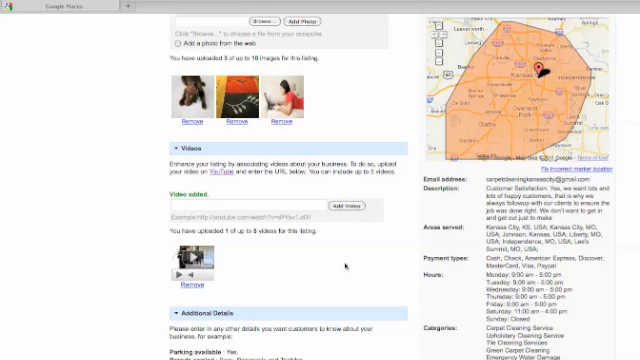
pyautogui.scroll(-3)
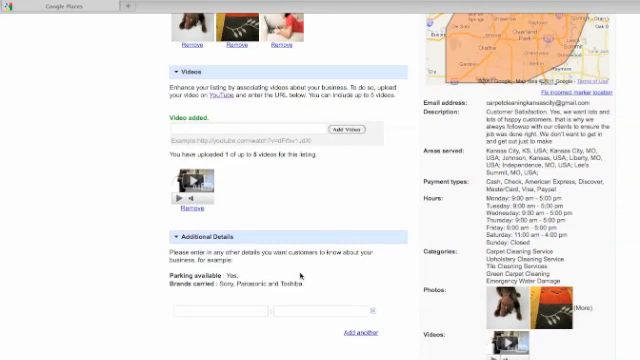
pyautogui.moveTo(235, 317)
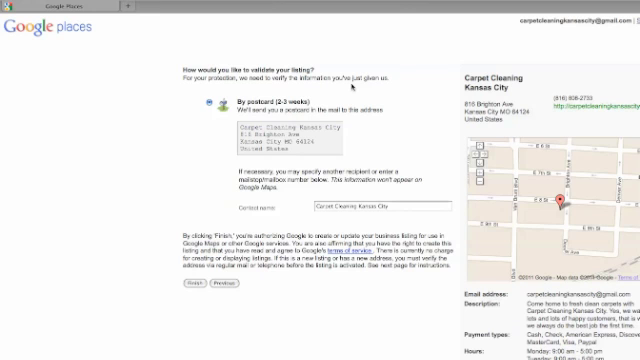
# Reach the validation step offering verification by postcard to the business address.
pyautogui.scroll(-3)
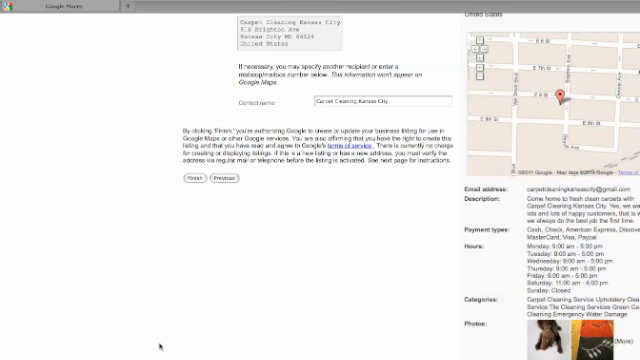